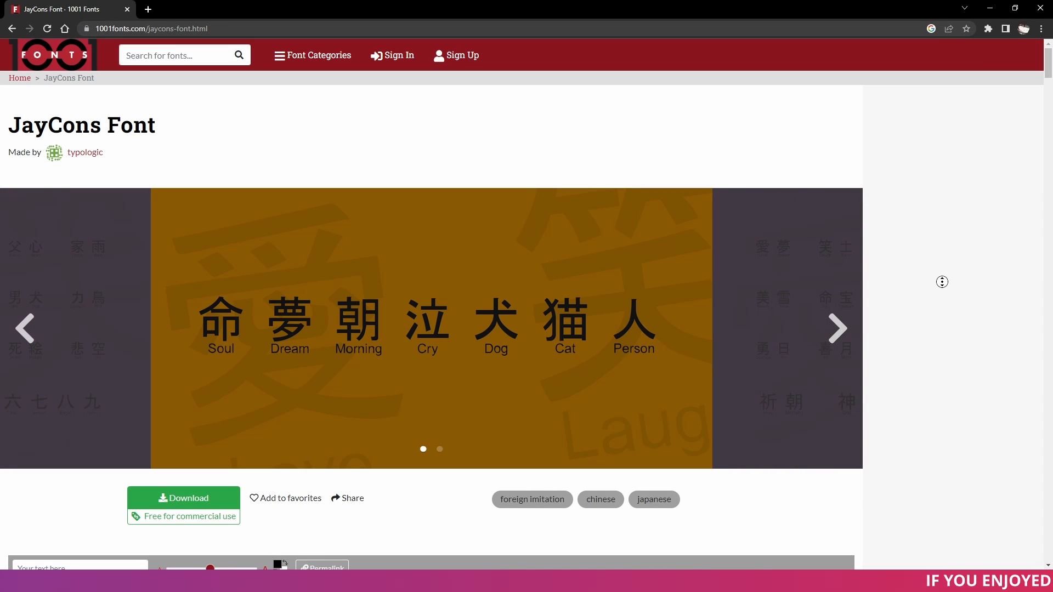
Step: Download the JayCons font zip from 1001fonts and extract it into a jaycons folder
scroll(down, 3)
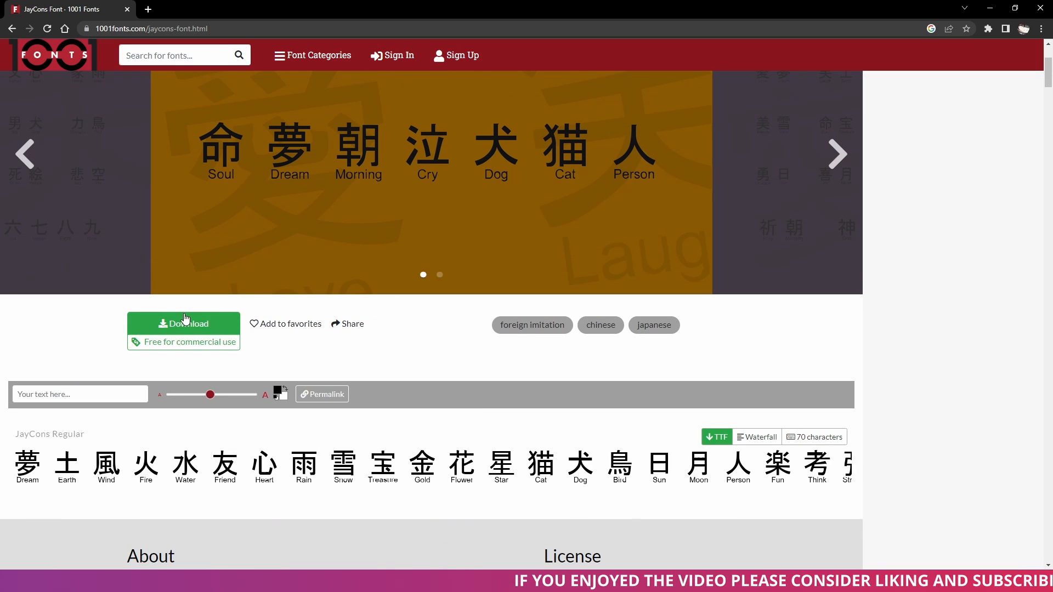
click(185, 323)
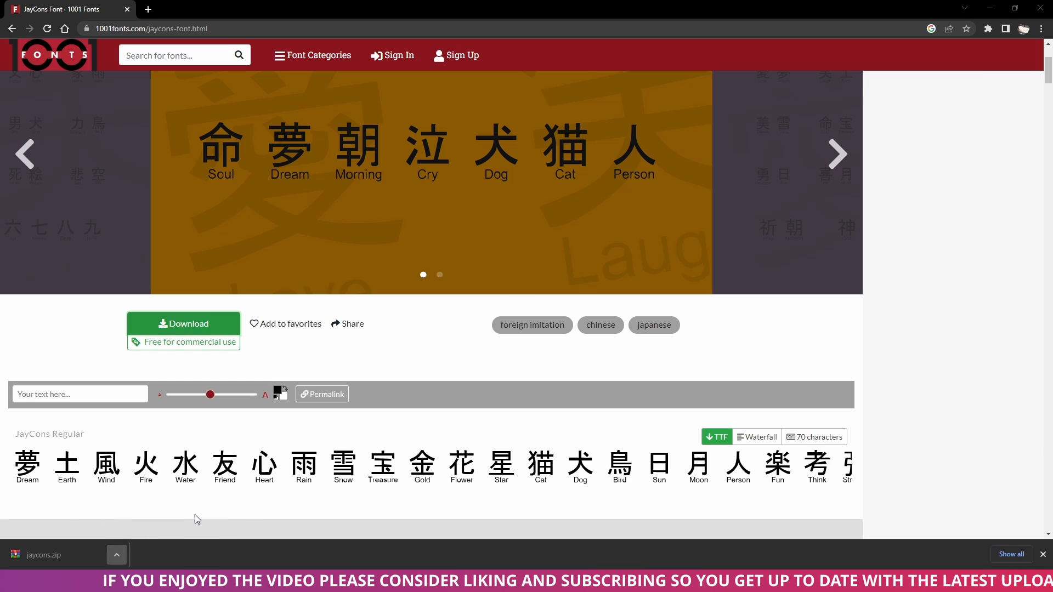
right_click(539, 155)
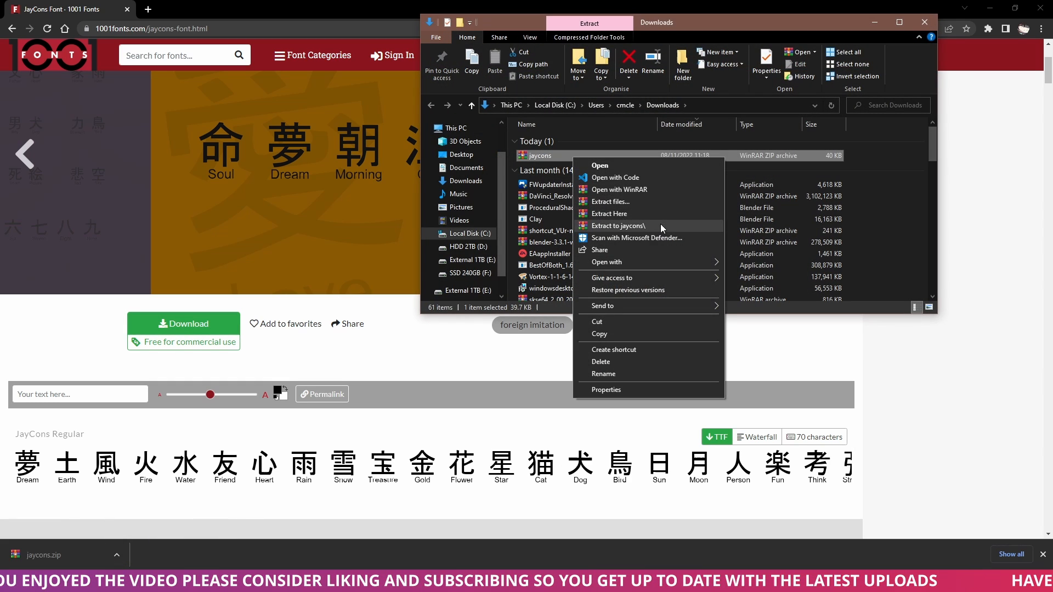
click(619, 226)
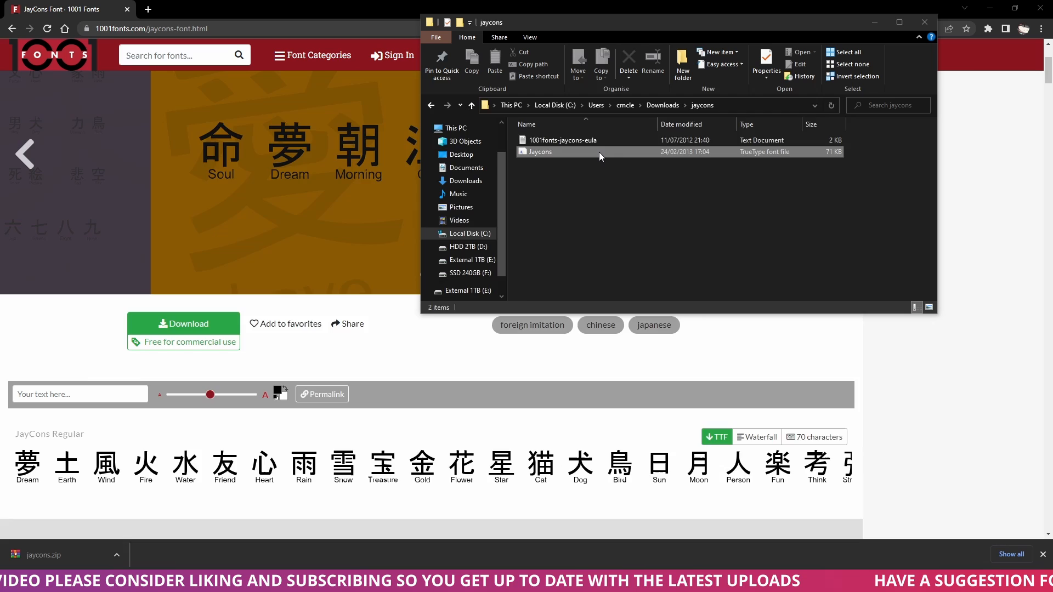
Step: Preview the JayCons font file in Windows Font Viewer and install it on the system
double_click(539, 152)
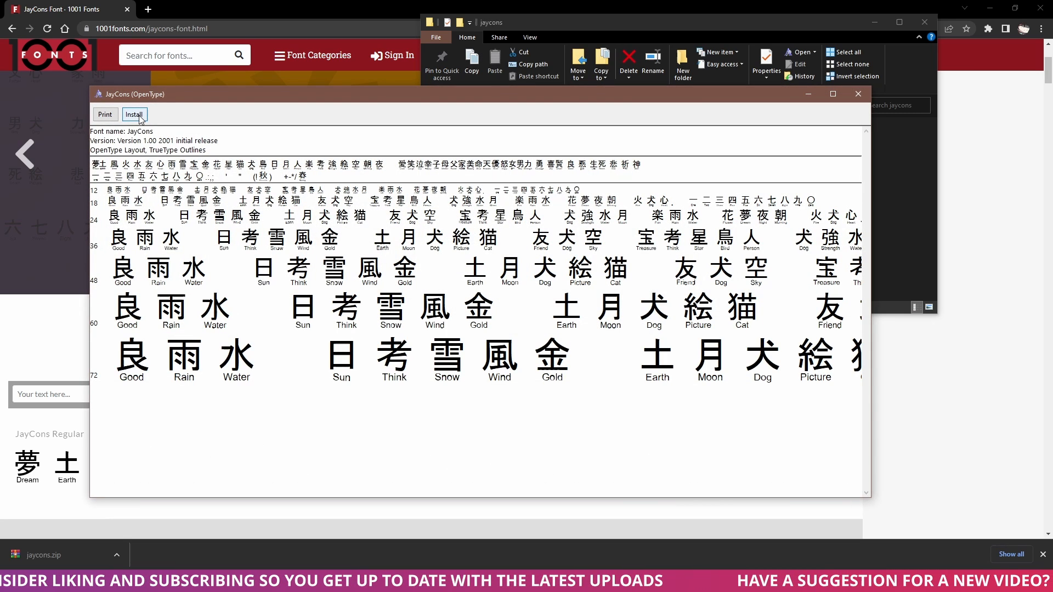
click(135, 115)
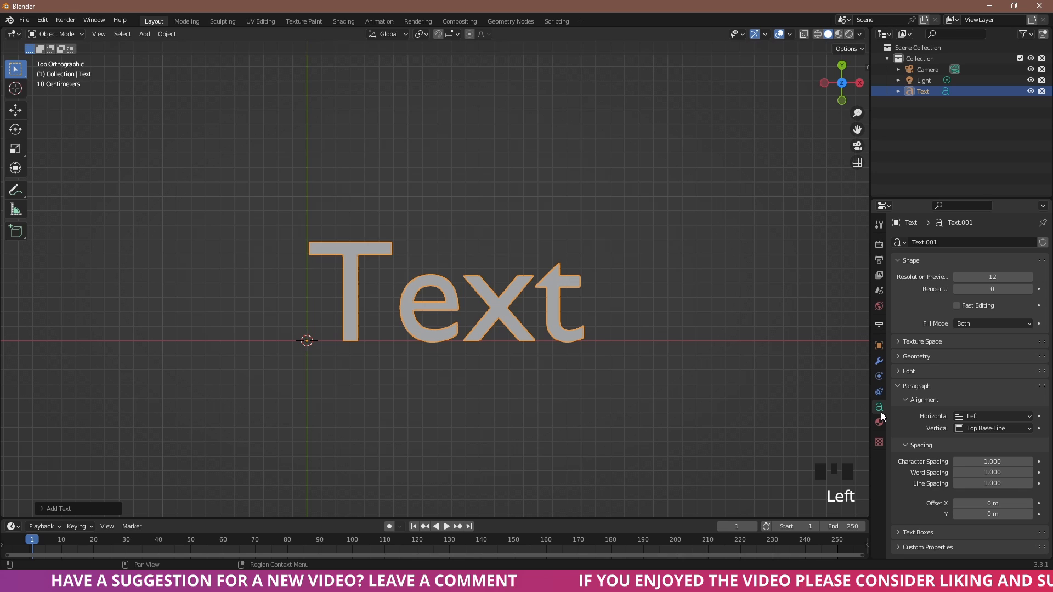
Step: Expand the text object's Font panel and start loading a new Regular font file
click(900, 370)
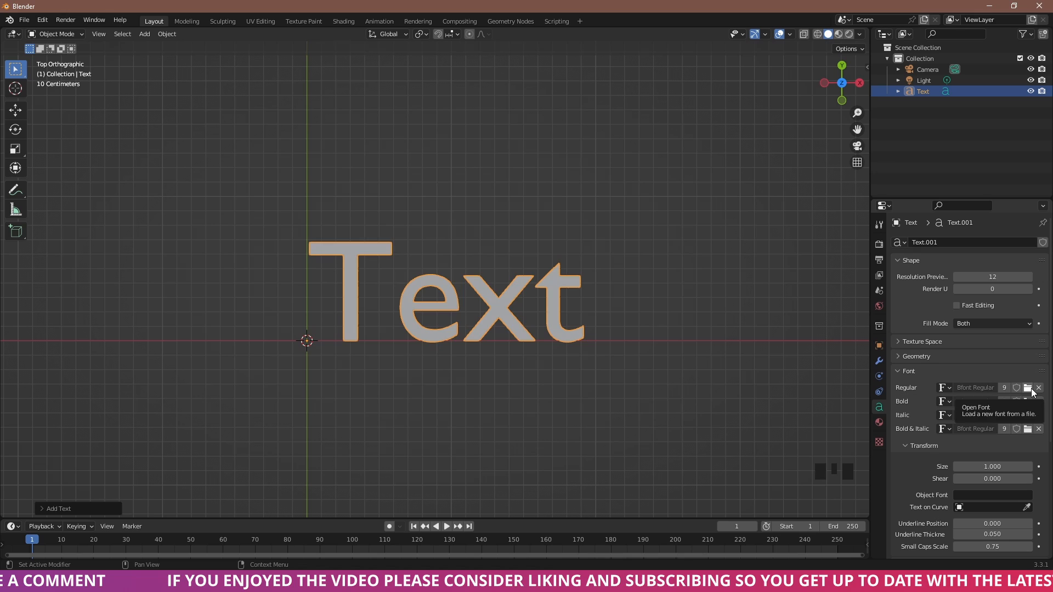
click(1027, 388)
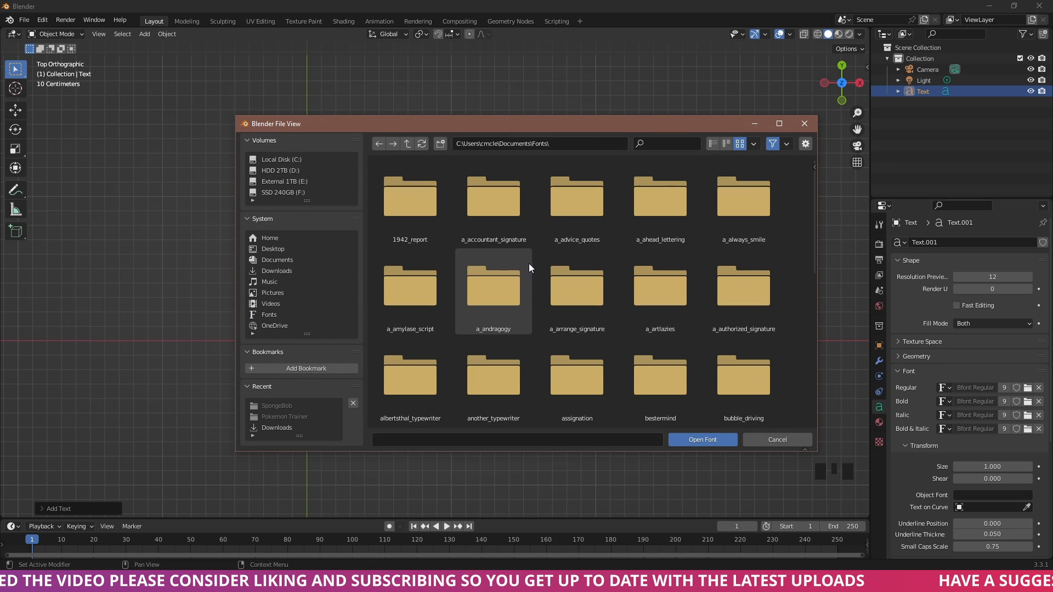
Step: Load JayCons Regular from the jaycons folder as the text object's regular font
scroll(down, 3)
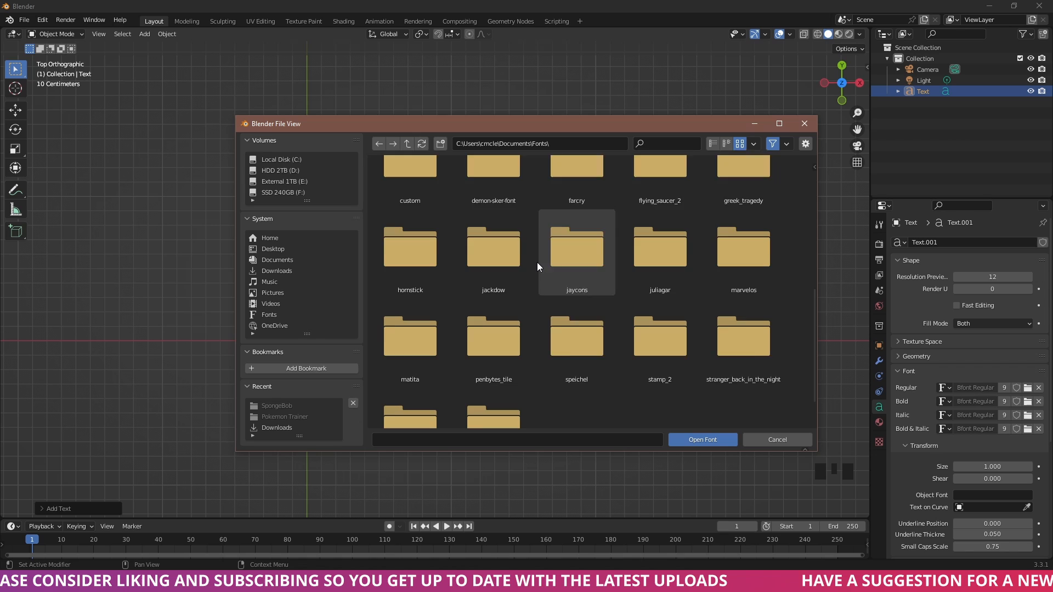
scroll(down, 3)
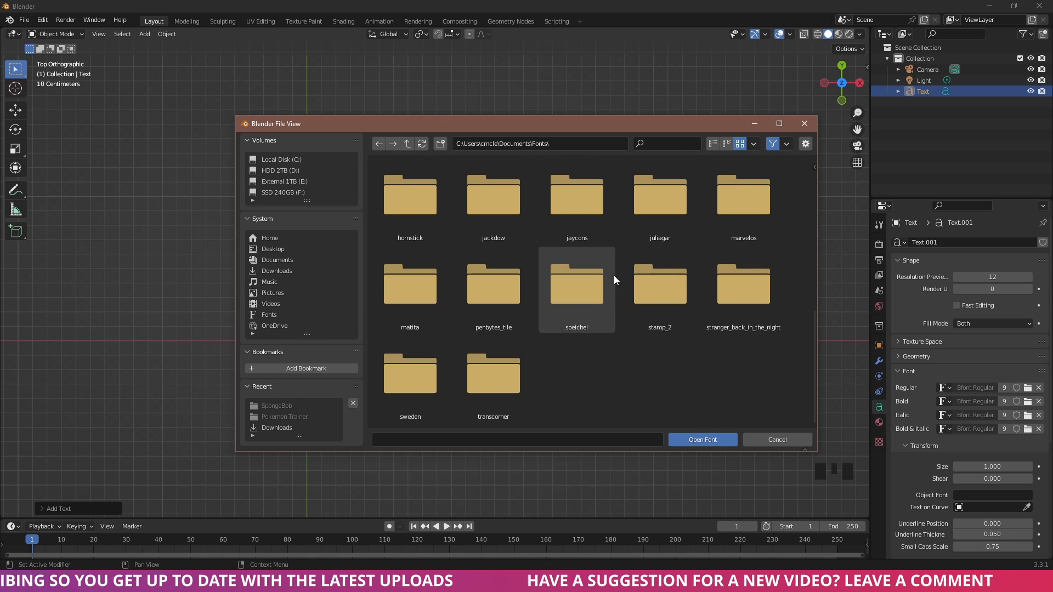
double_click(577, 195)
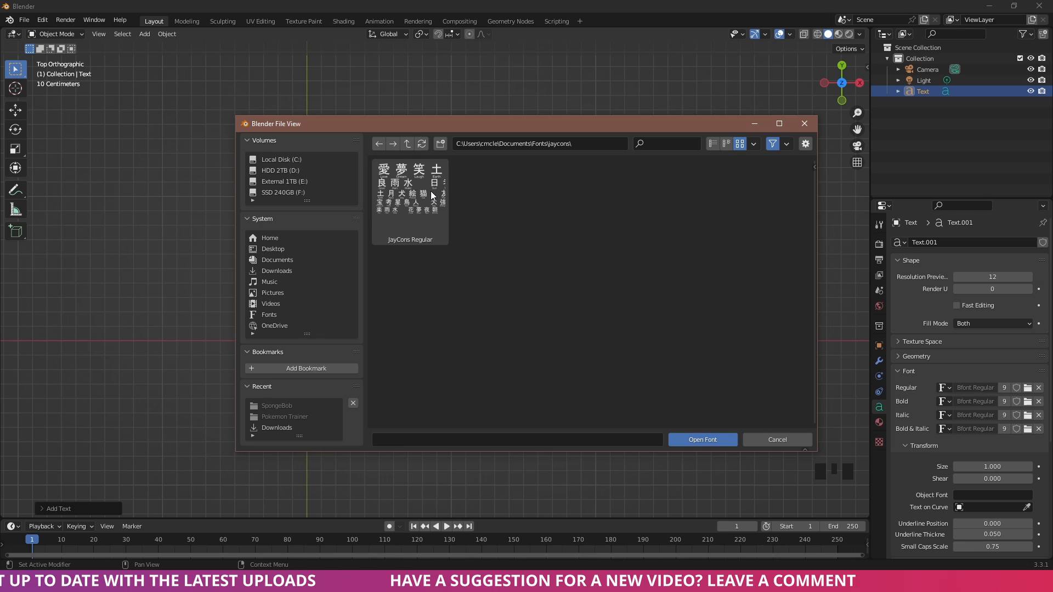
click(410, 195)
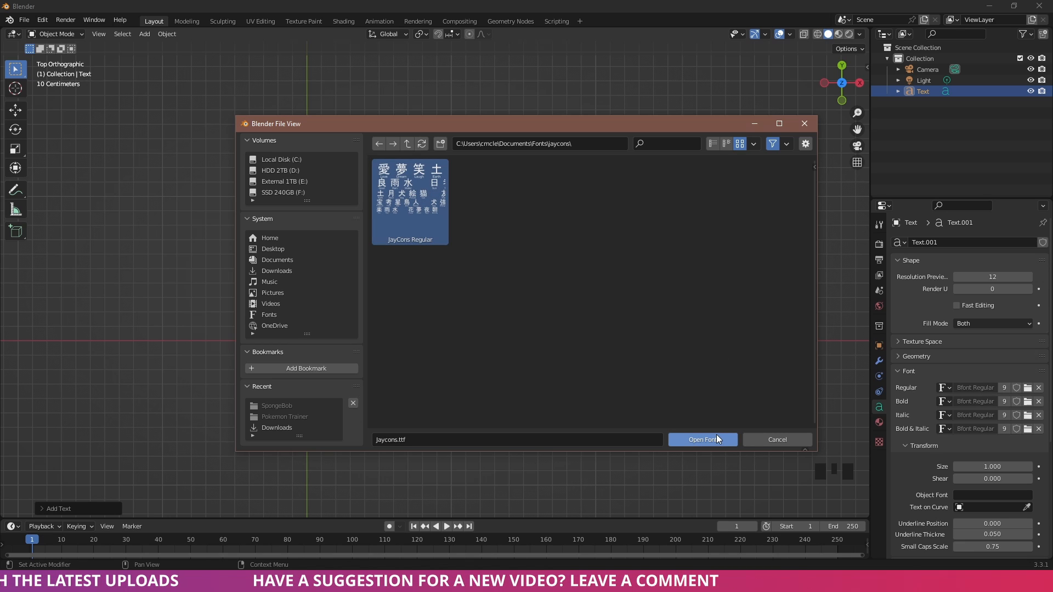
click(702, 439)
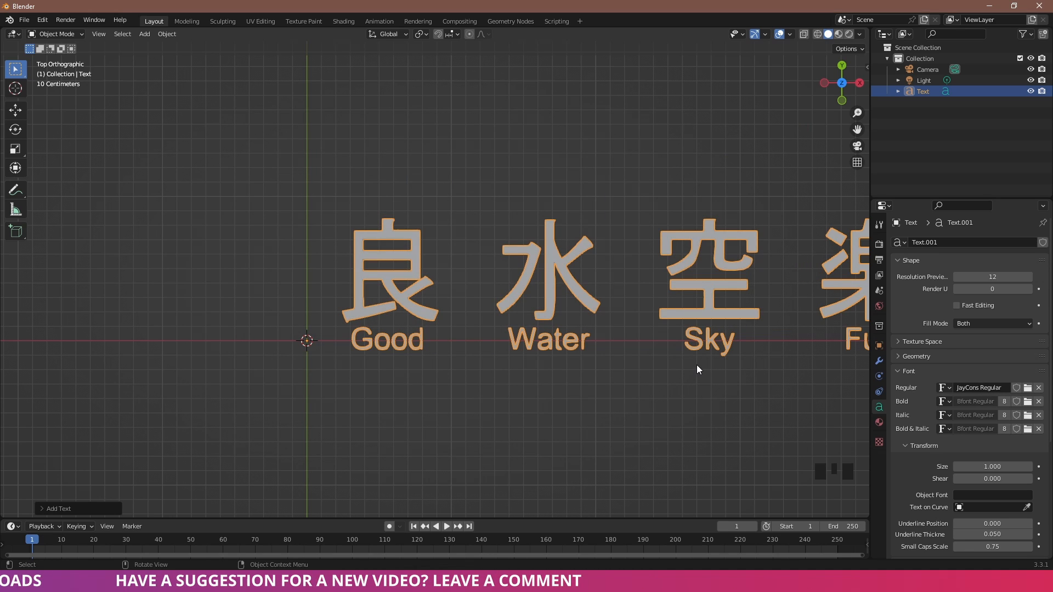